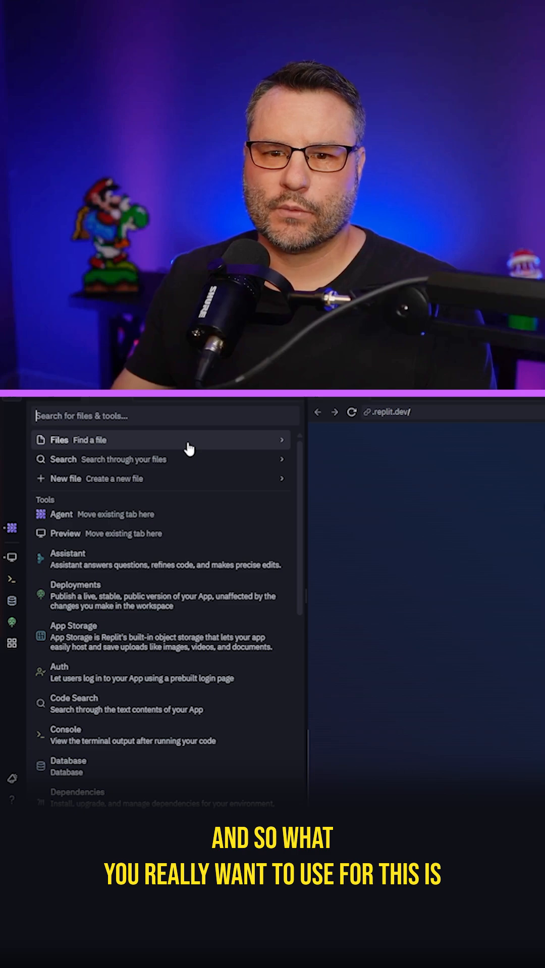
Choose Assistant from the tools list to start a new Assistant chat.
click(68, 558)
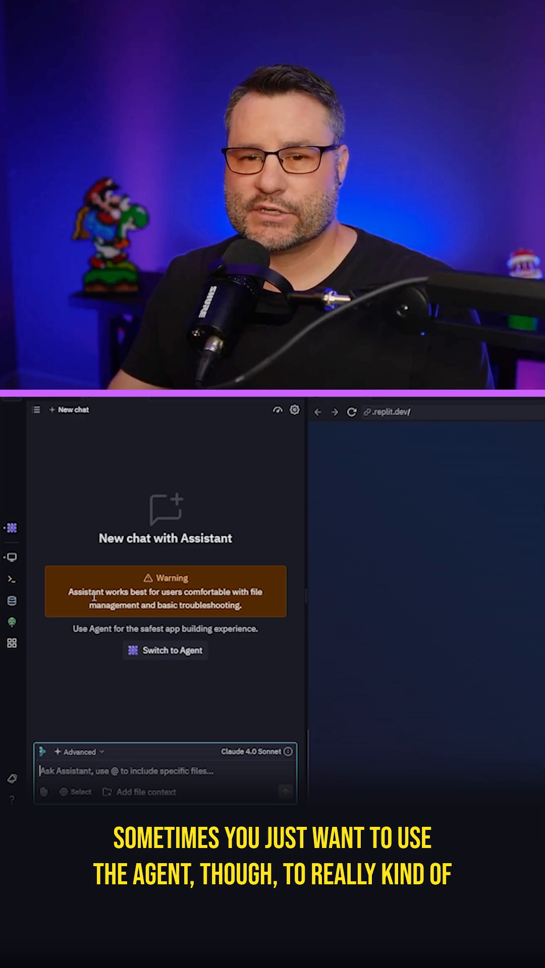
mouse_move(314, 574)
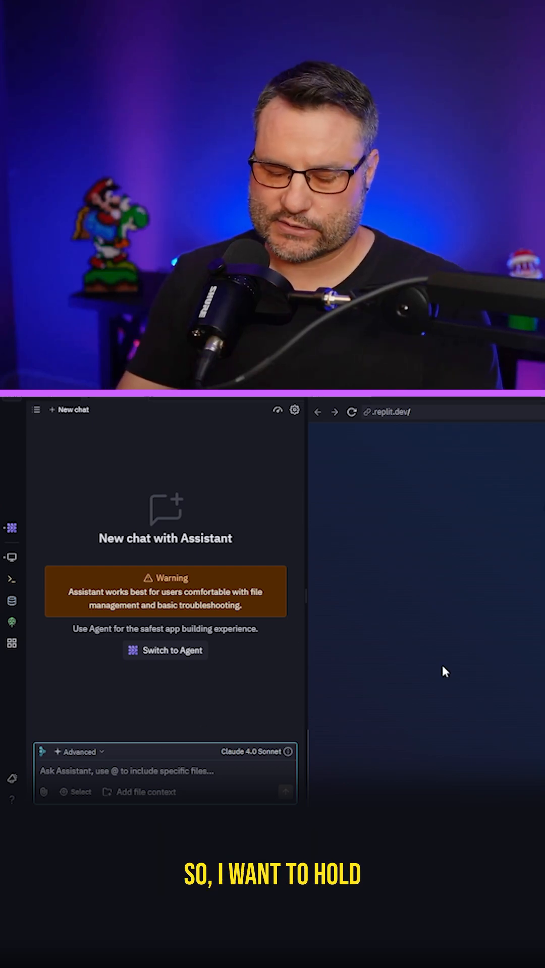
Ask the Assistant: 'I want to hold the mouse button to shoot' instead of clicking.
text(I want to)
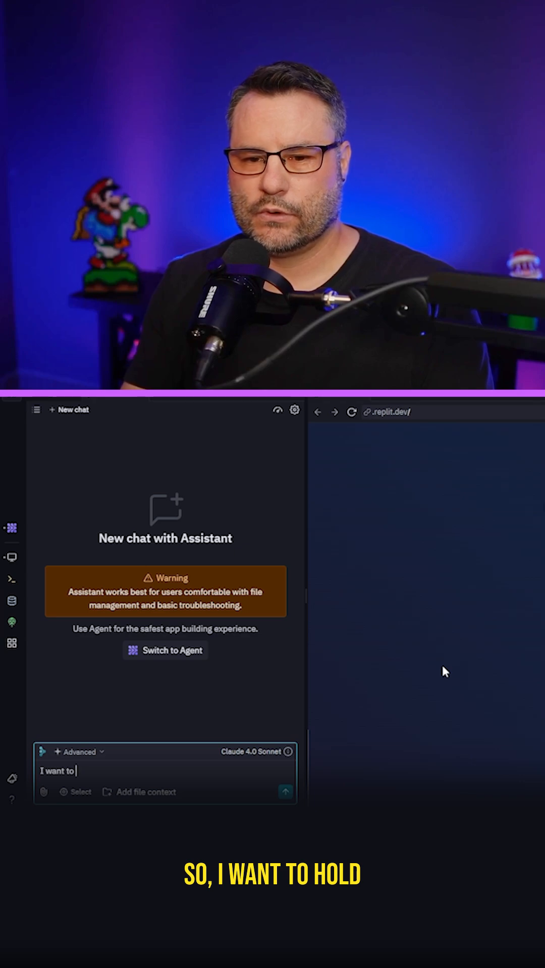
text(hold the mouse)
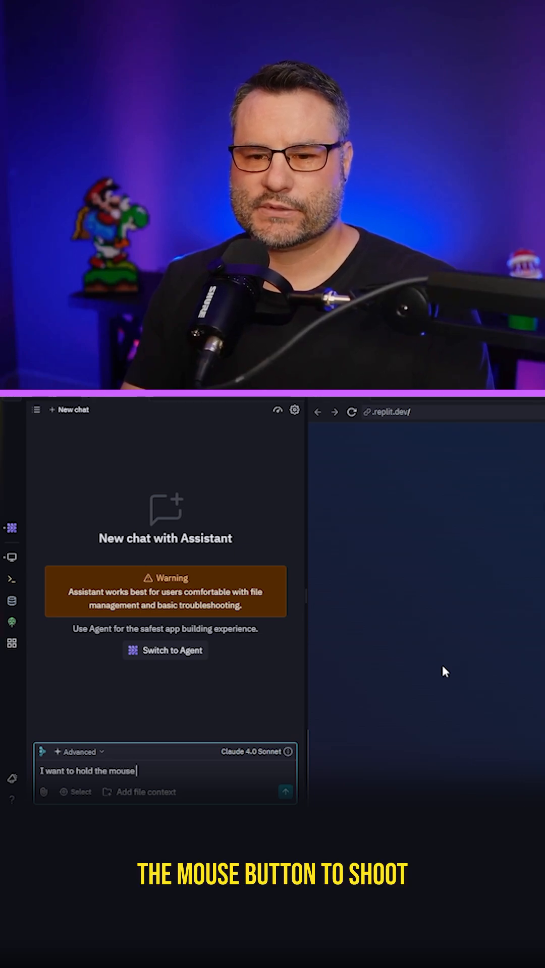
text(button to sho)
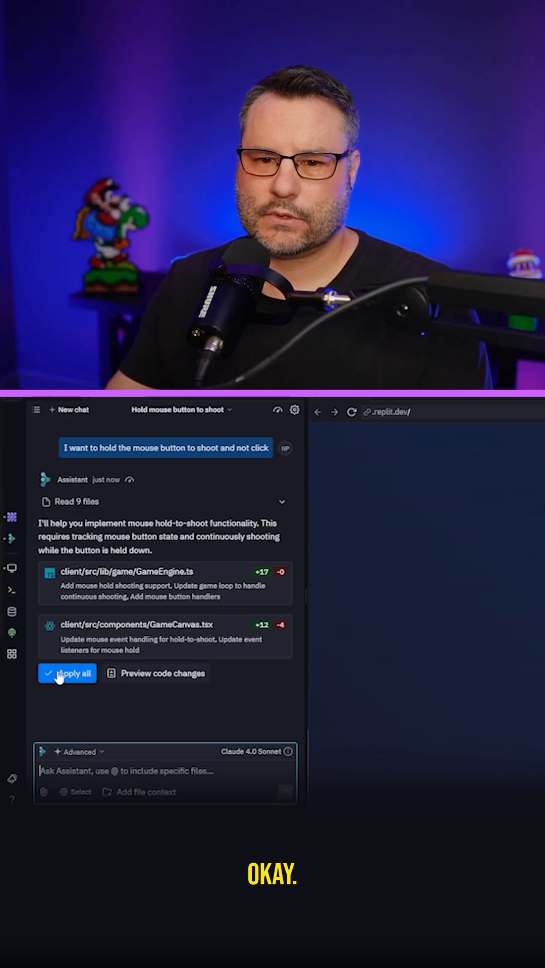
Apply all suggested edits to GameEngine.ts and GameCanvas.tsx and confirm.
click(67, 673)
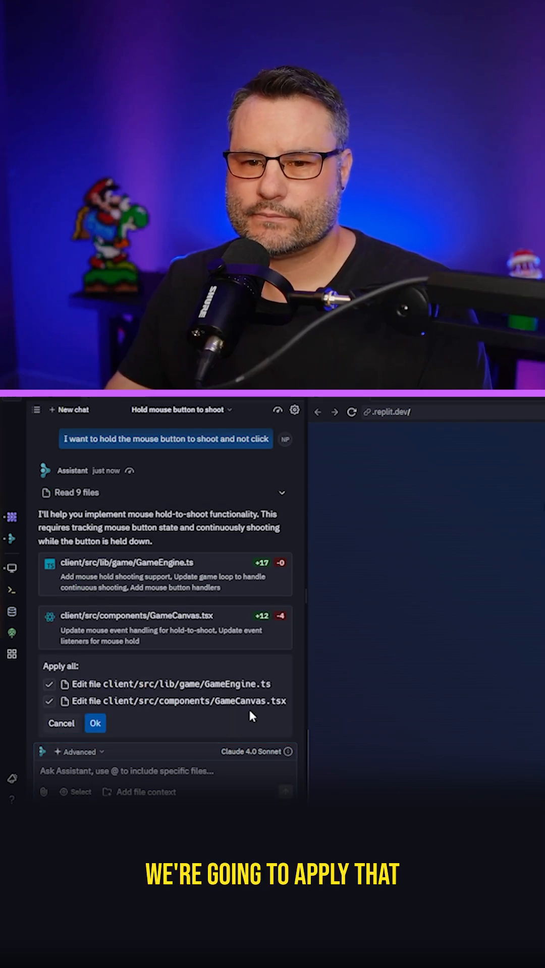
click(95, 723)
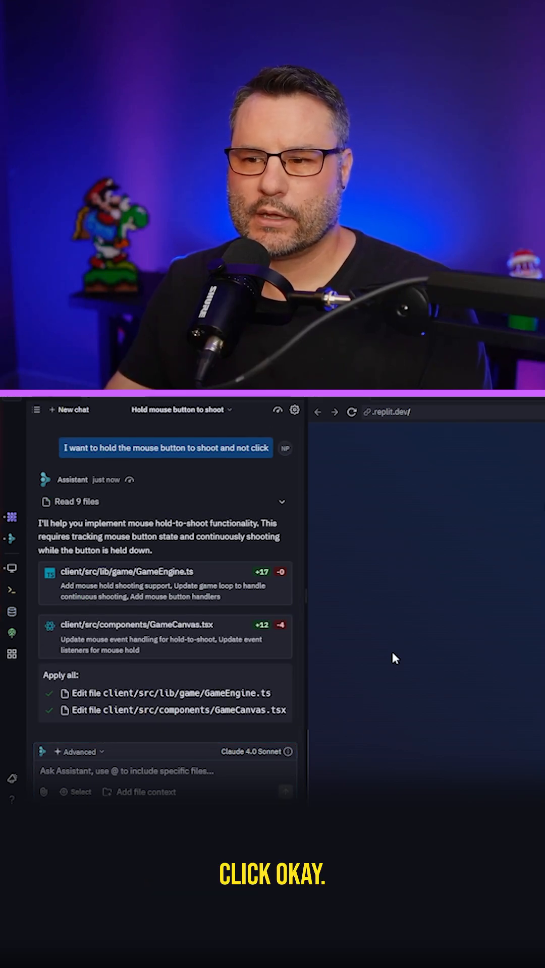
click(60, 674)
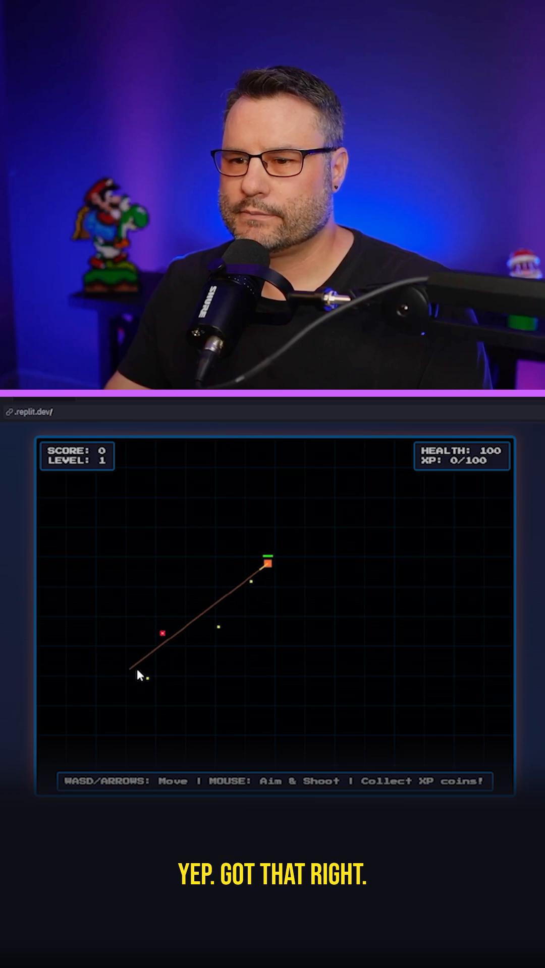
mouse_move(247, 650)
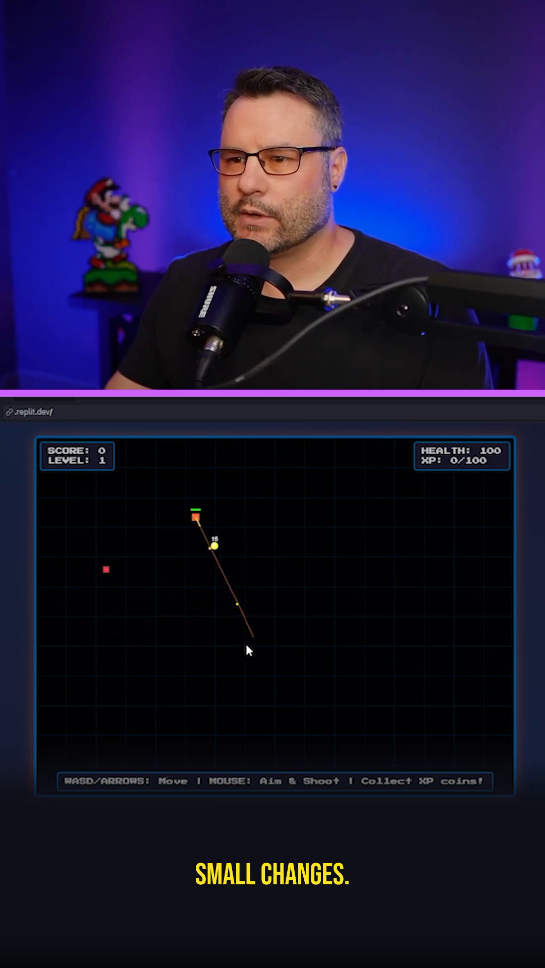